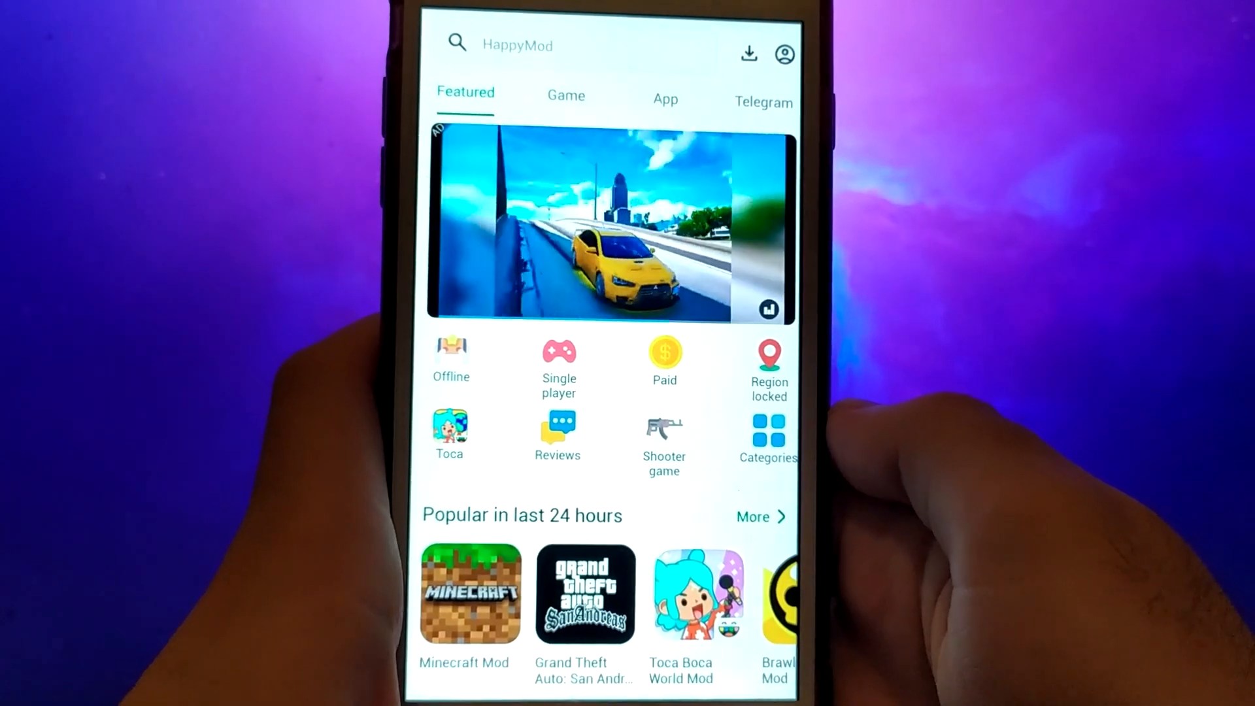
Step: Return to the home screen and launch Safari with AppReliab.com
{"action": "key", "text": "home"}
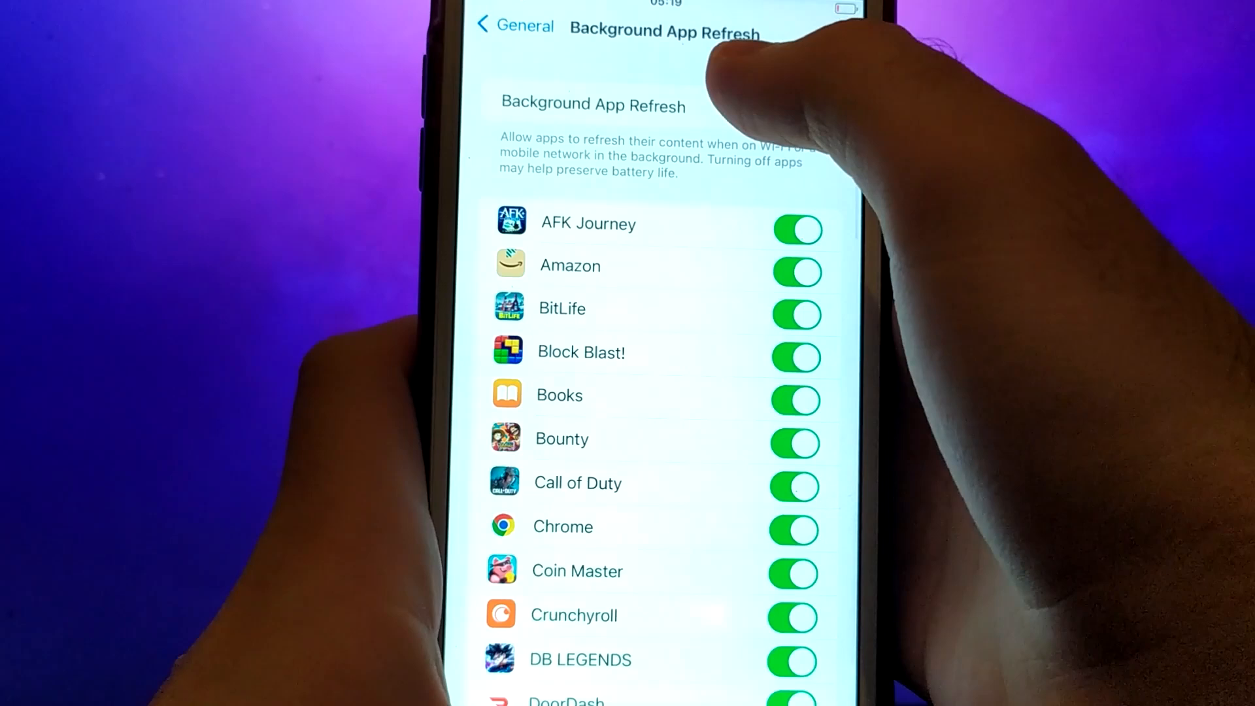
{"action": "left_click", "coordinate": [593, 104]}
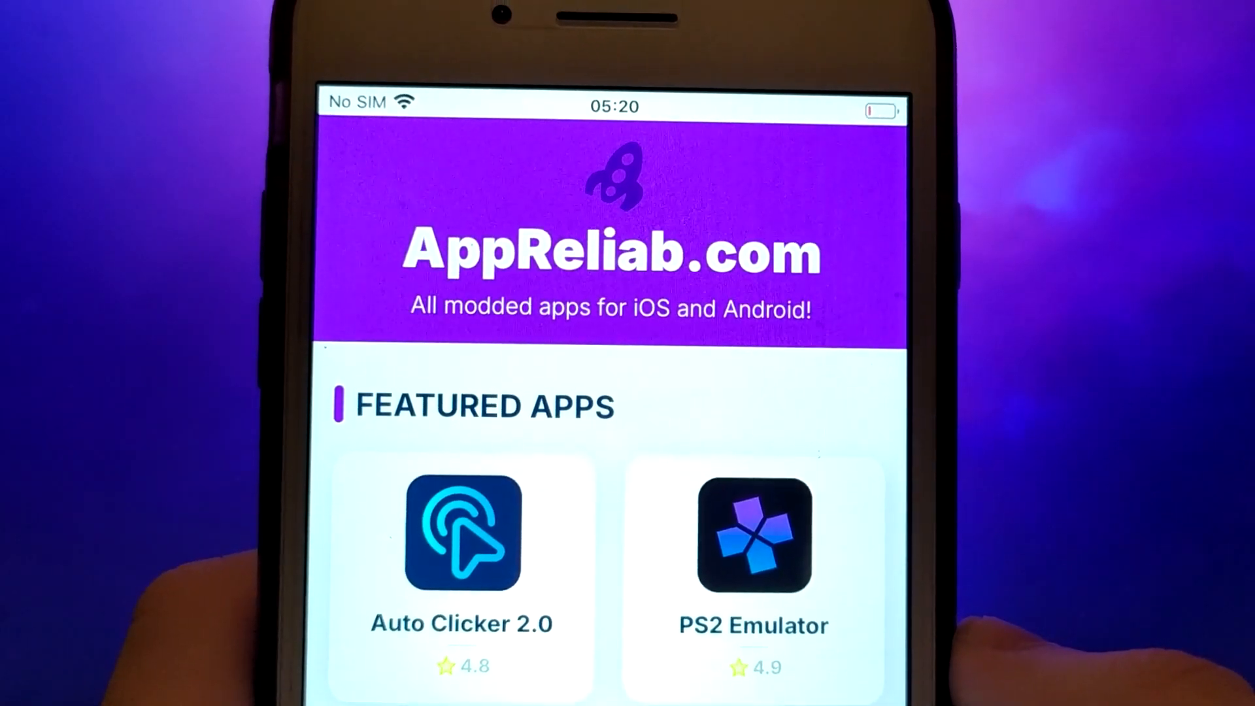
Step: Scroll down AppReliab.com to reveal the All Apps list with WEBTOON first
{"action": "scroll", "scroll_direction": "down", "scroll_amount": 3}
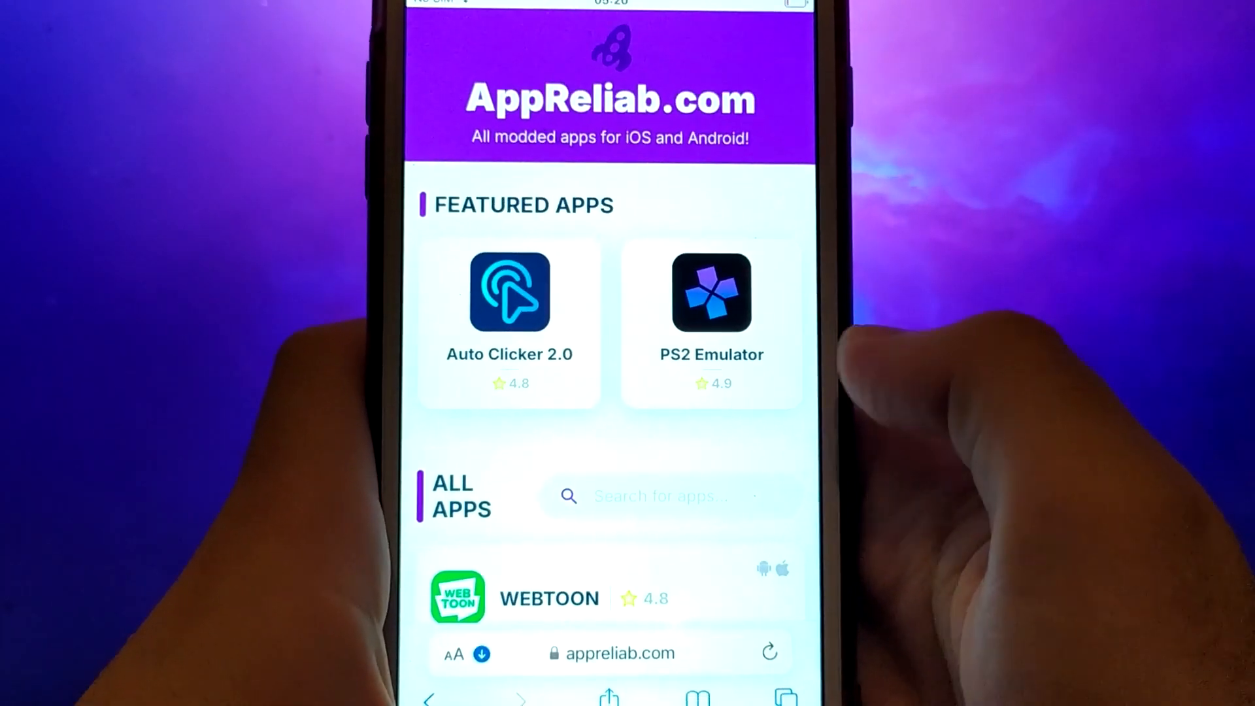